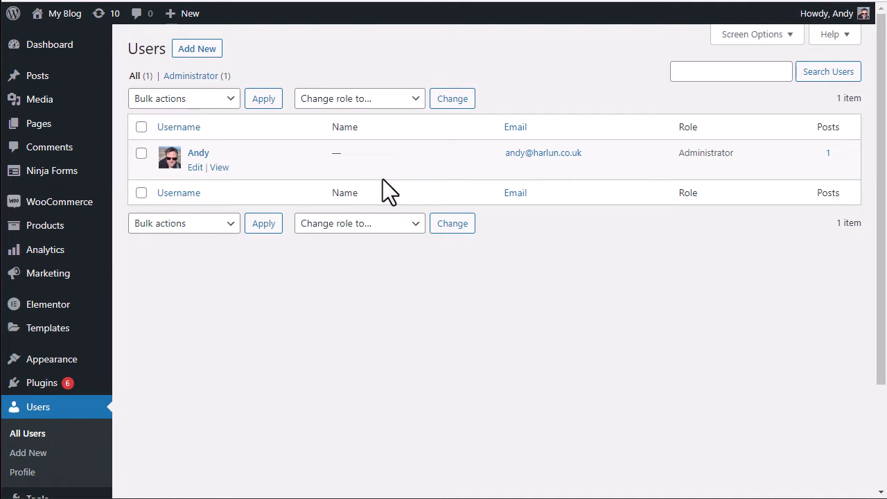
pyautogui.moveTo(206, 159)
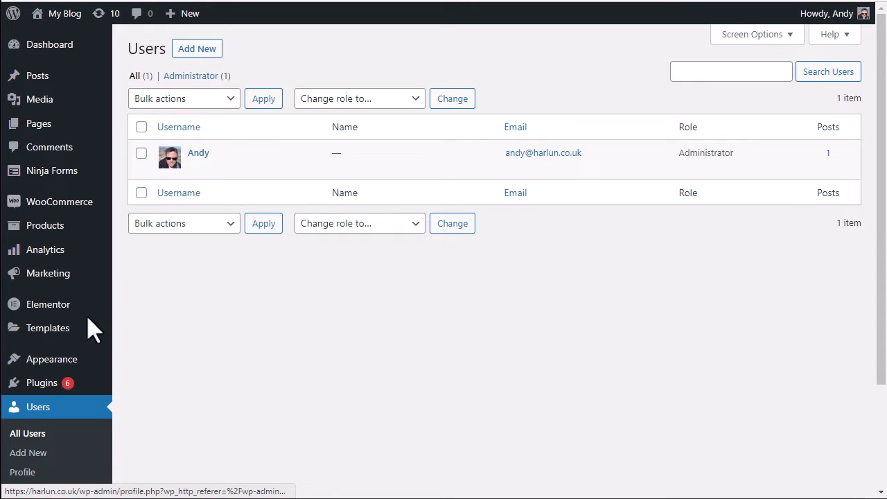
pyautogui.moveTo(201, 163)
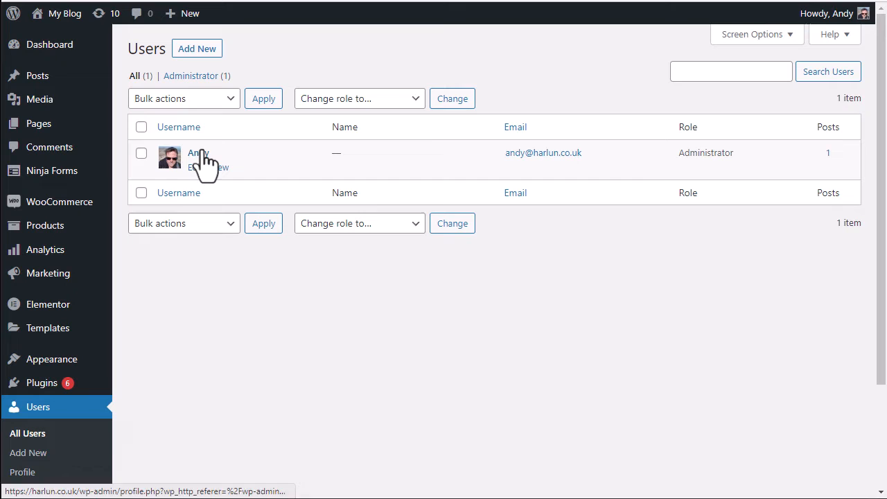
pyautogui.click(197, 153)
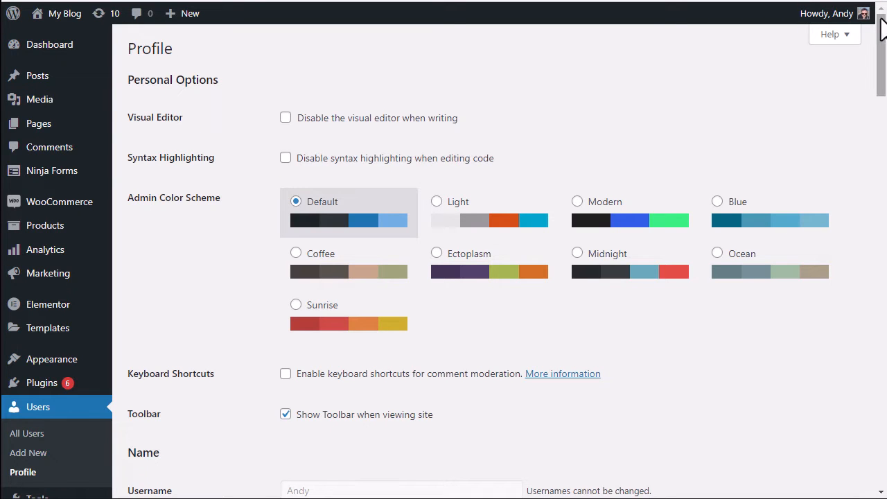
pyautogui.scroll(-3)
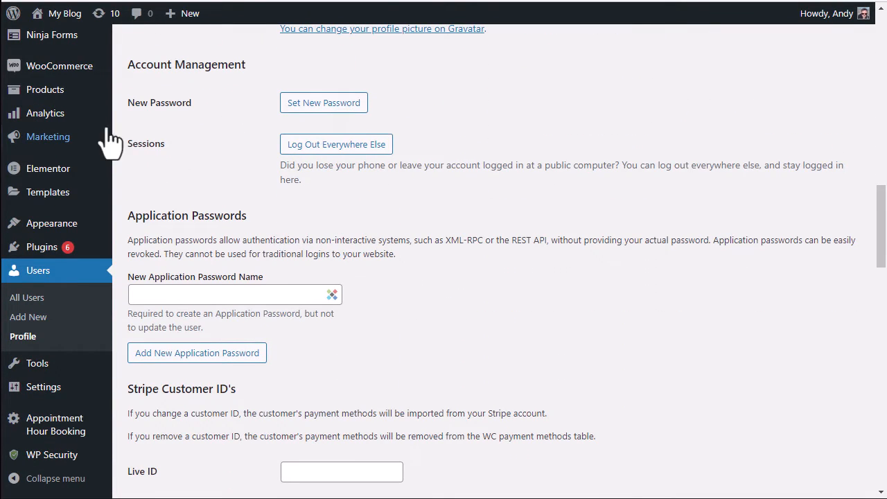
pyautogui.moveTo(343, 121)
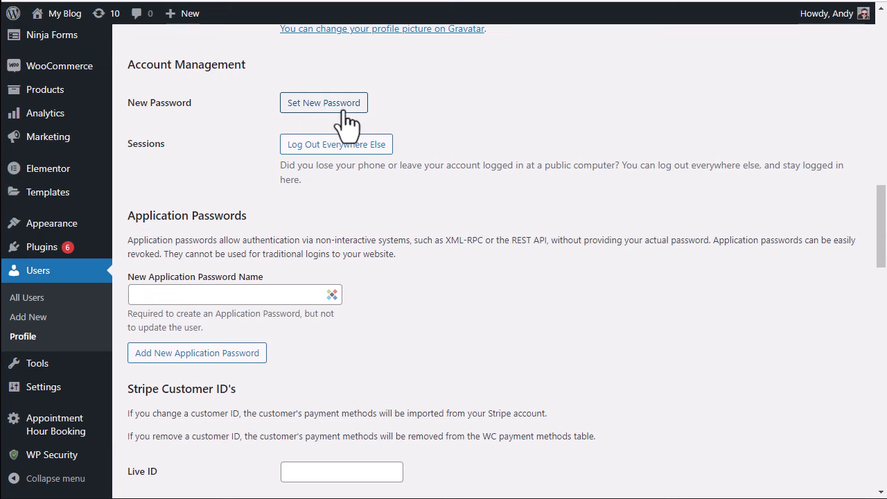
pyautogui.moveTo(353, 118)
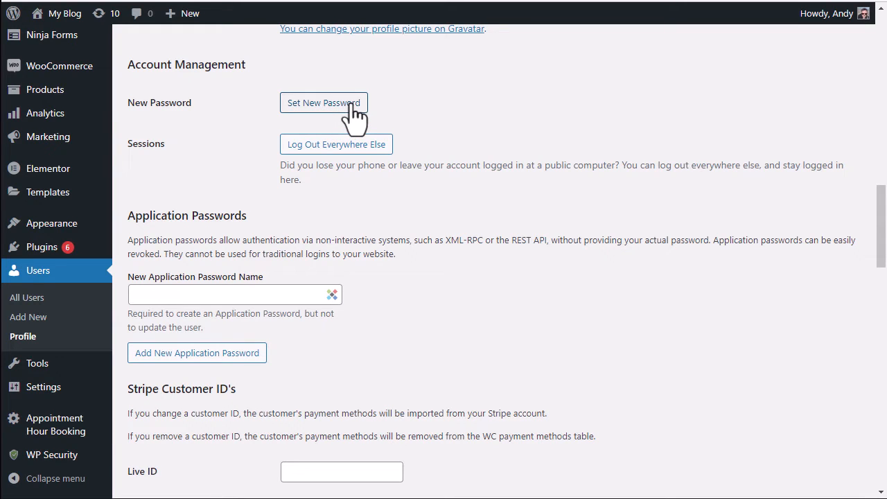
pyautogui.moveTo(444, 144)
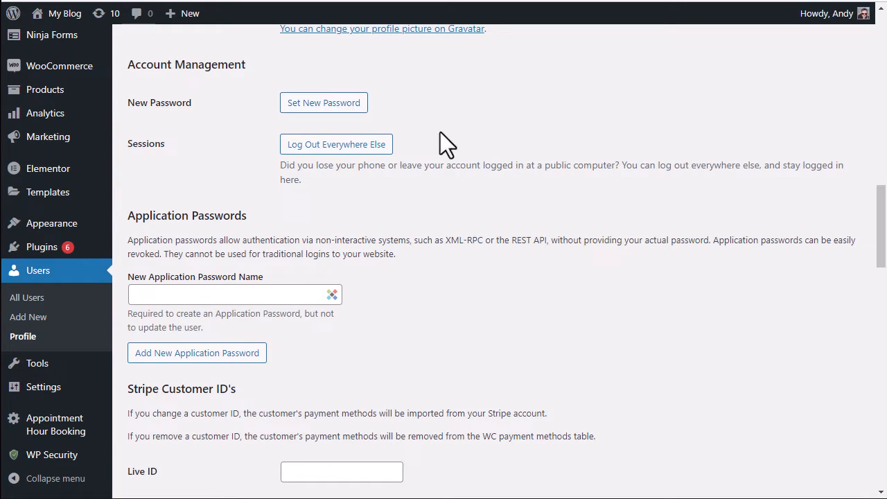
pyautogui.moveTo(323, 102)
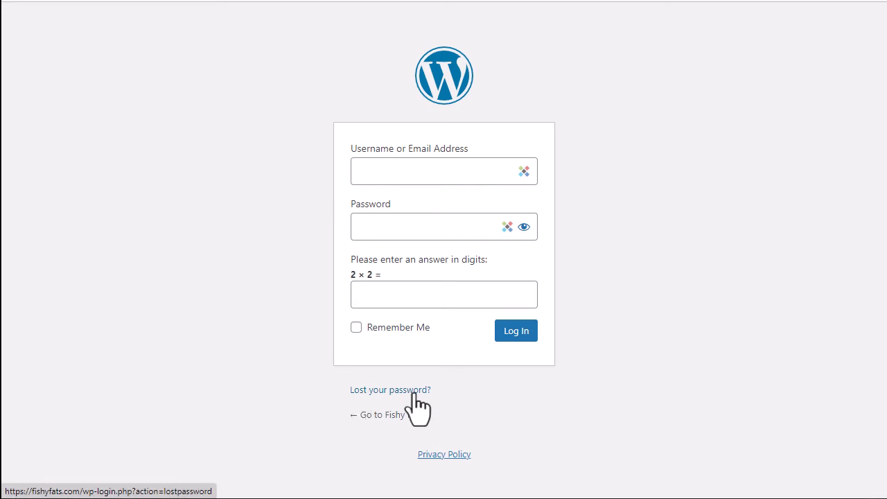
pyautogui.moveTo(422, 406)
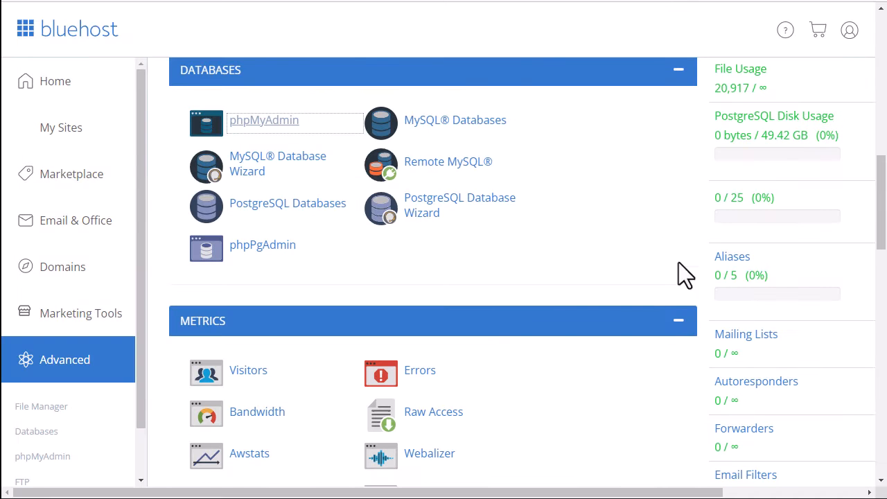
pyautogui.moveTo(555, 129)
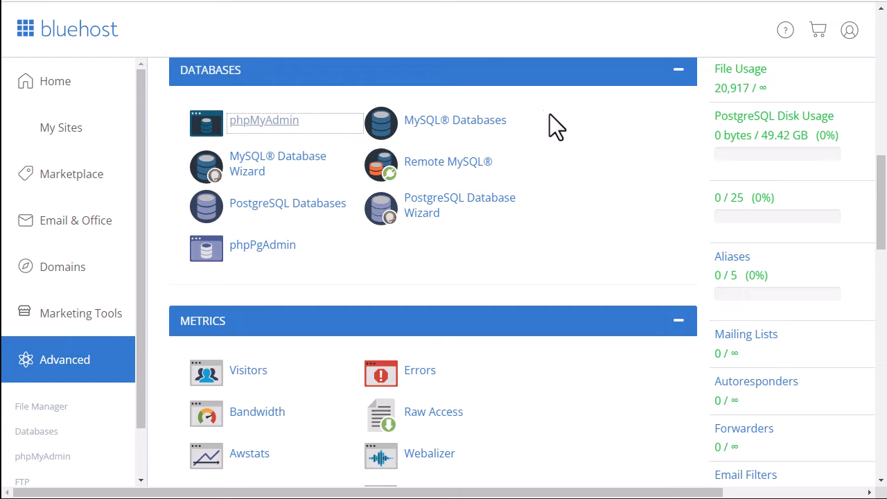
pyautogui.moveTo(394, 27)
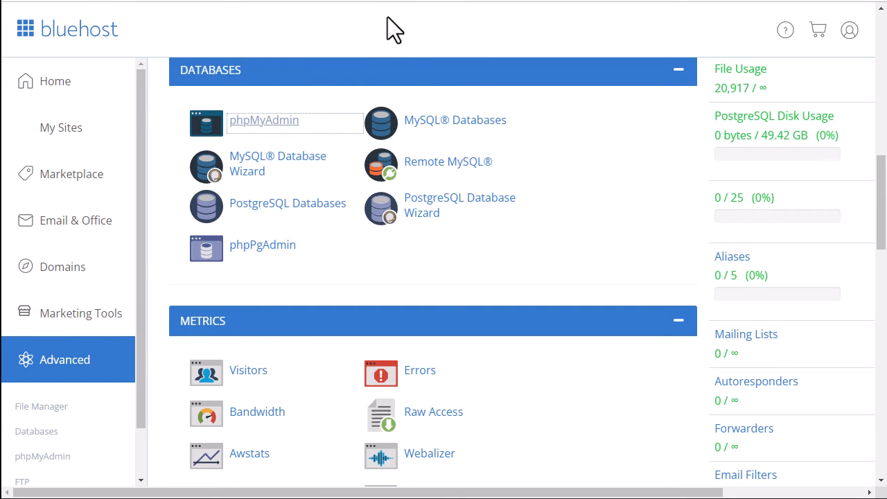
pyautogui.moveTo(250, 132)
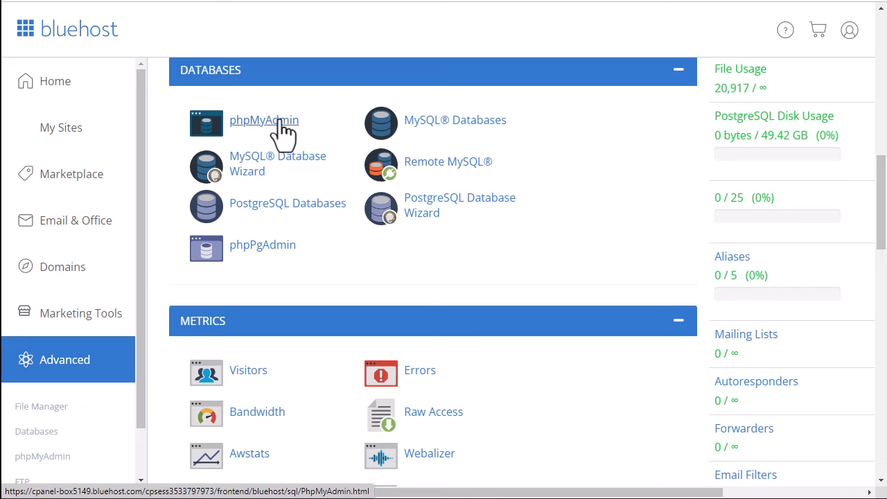
# Launch phpMyAdmin from the cPanel Databases tools.
pyautogui.click(264, 119)
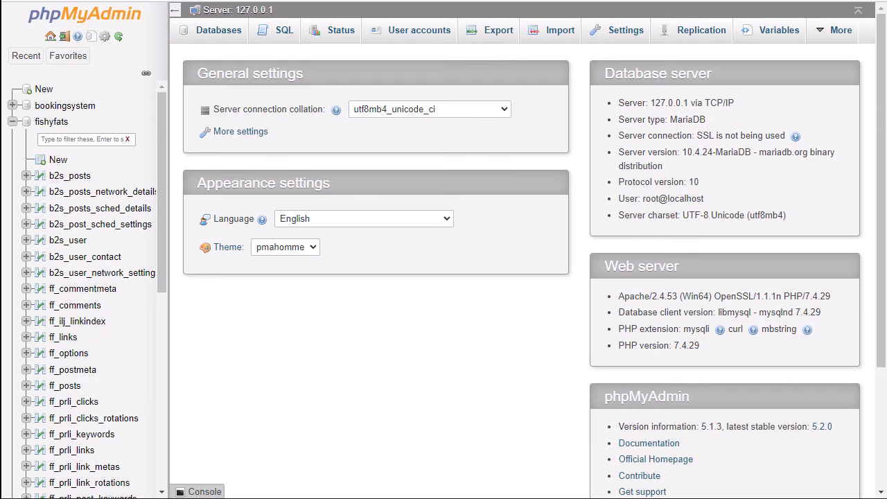
pyautogui.moveTo(290, 54)
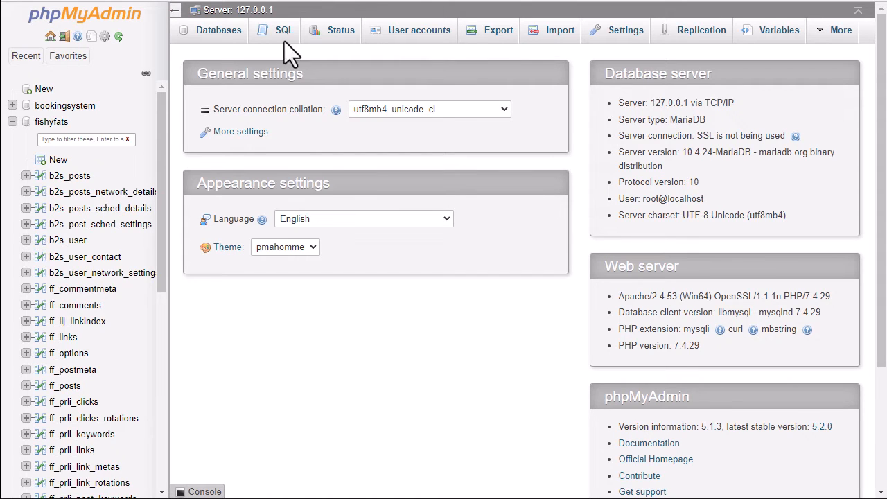
# Collapse the fishyfats tree node, then open the fishyfats database.
pyautogui.click(14, 121)
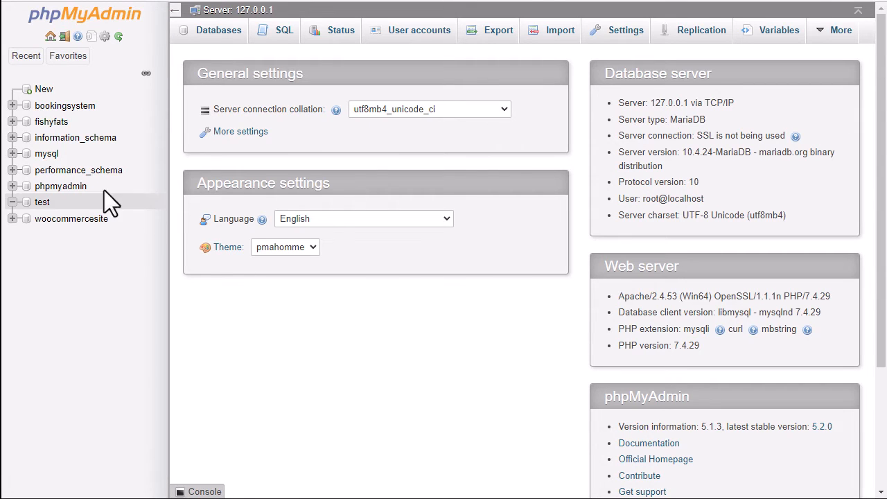
pyautogui.moveTo(582, 218)
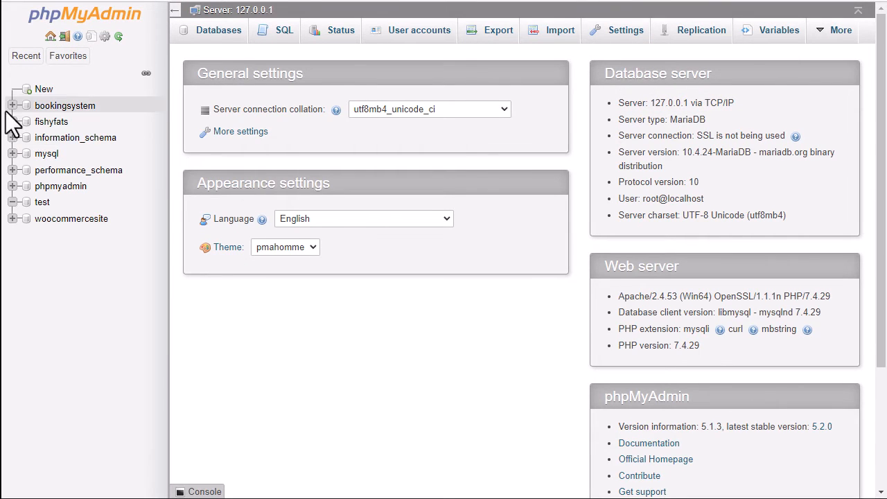
pyautogui.moveTo(52, 121)
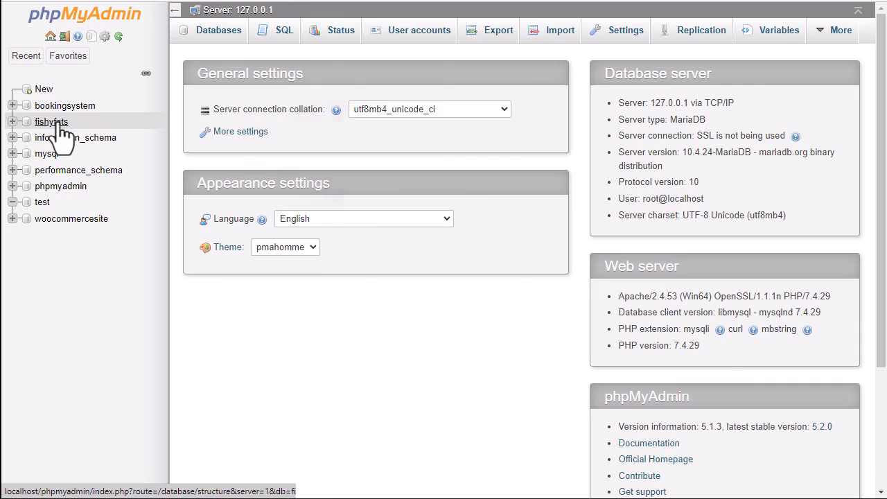
pyautogui.click(50, 121)
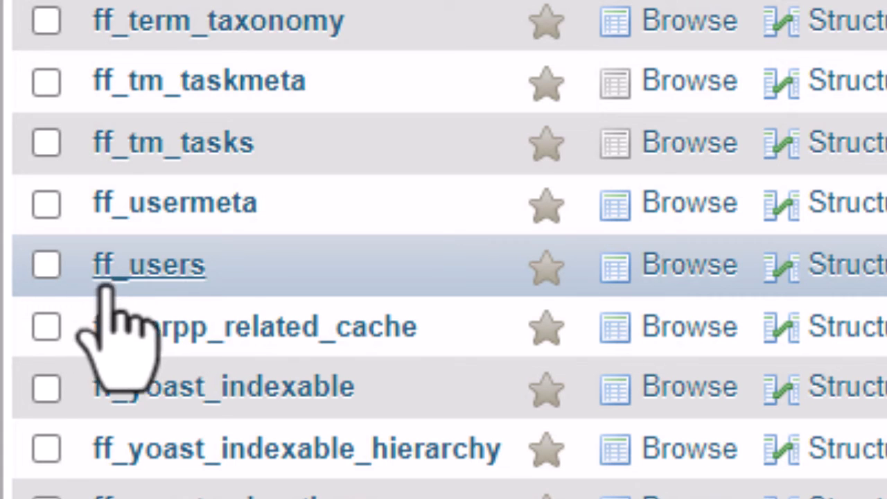
pyautogui.moveTo(128, 312)
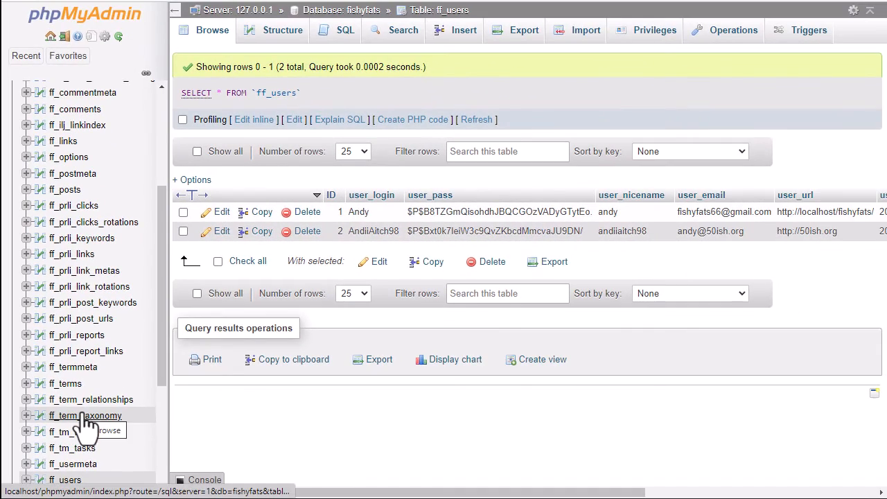
pyautogui.moveTo(411, 421)
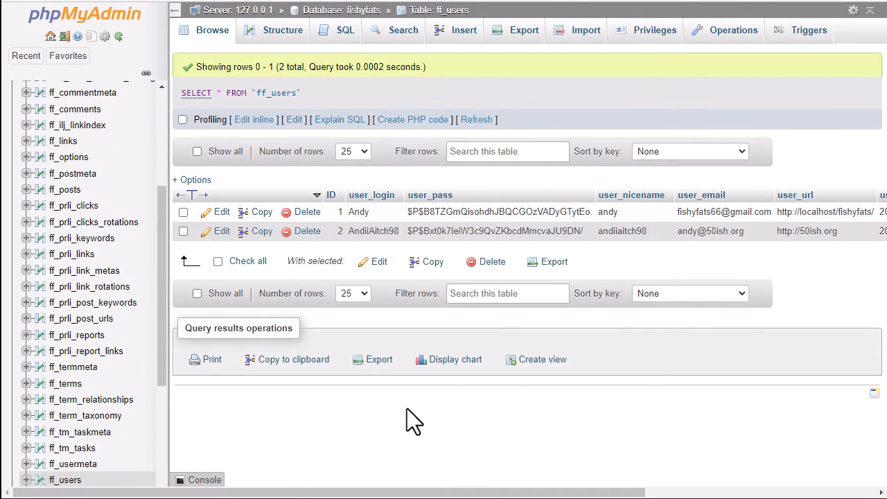
pyautogui.moveTo(395, 225)
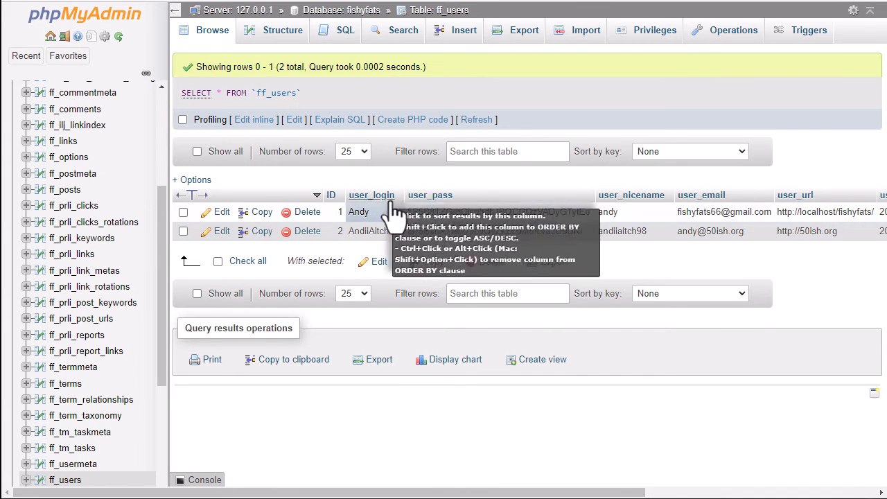
pyautogui.moveTo(221, 217)
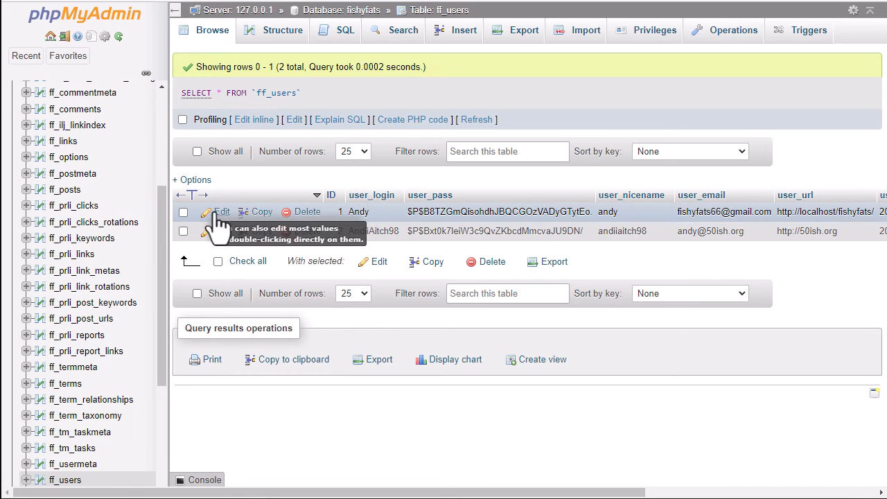
pyautogui.click(222, 211)
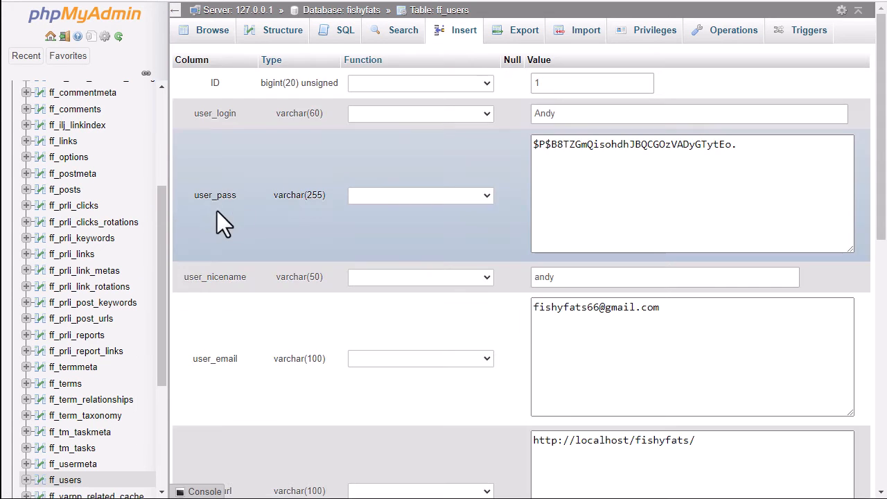
pyautogui.moveTo(598, 230)
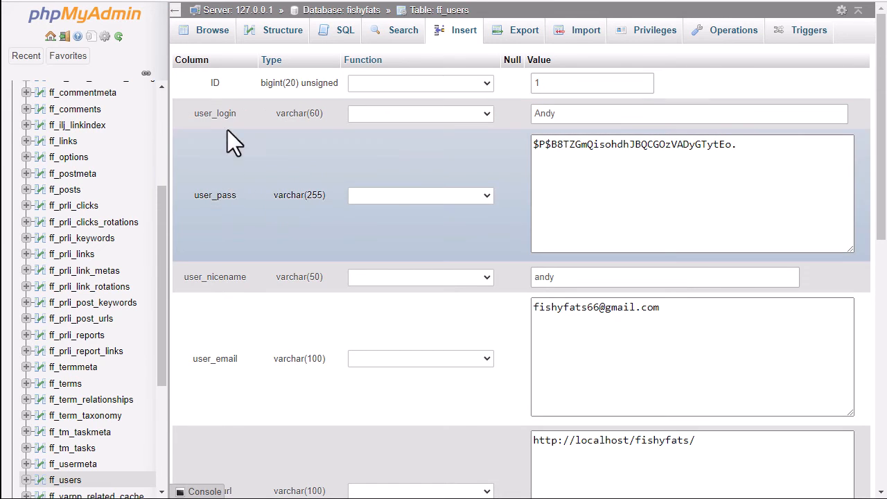
pyautogui.moveTo(243, 211)
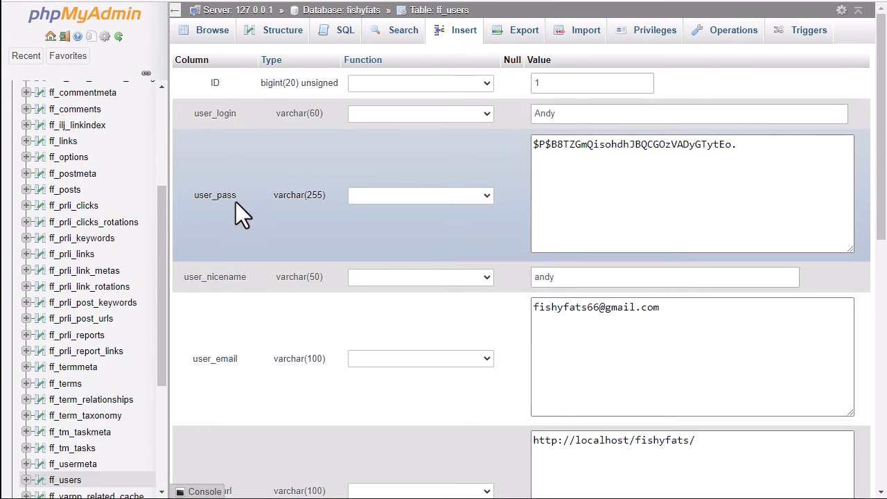
pyautogui.doubleClick(634, 144)
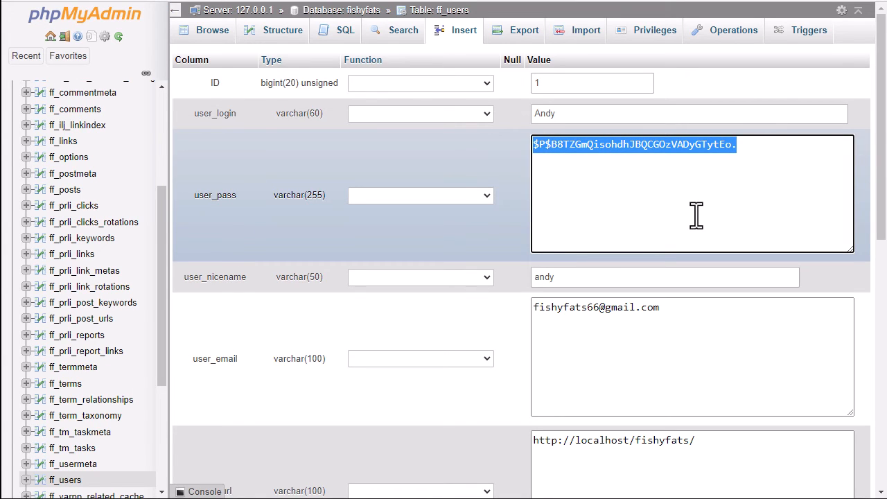
pyautogui.press('Delete')
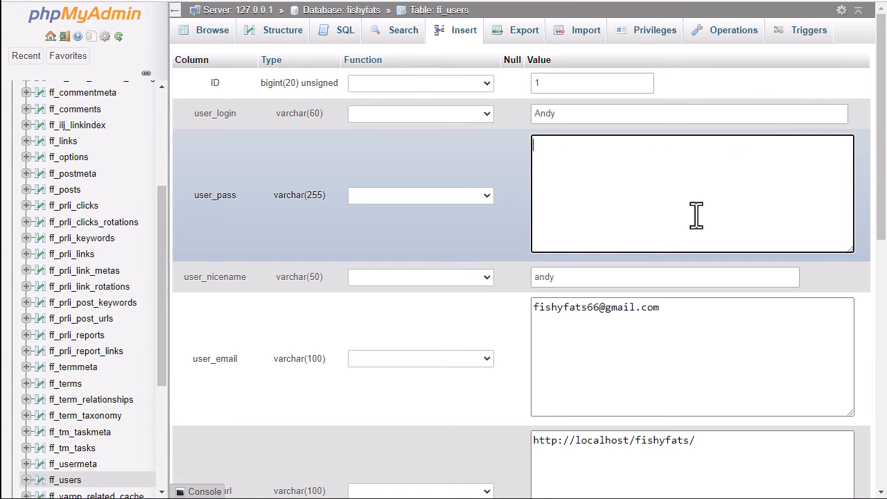
pyautogui.moveTo(622, 191)
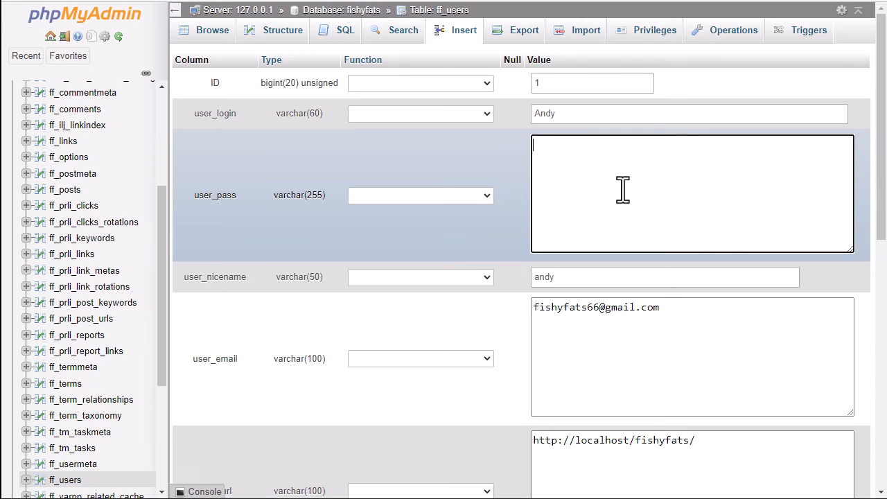
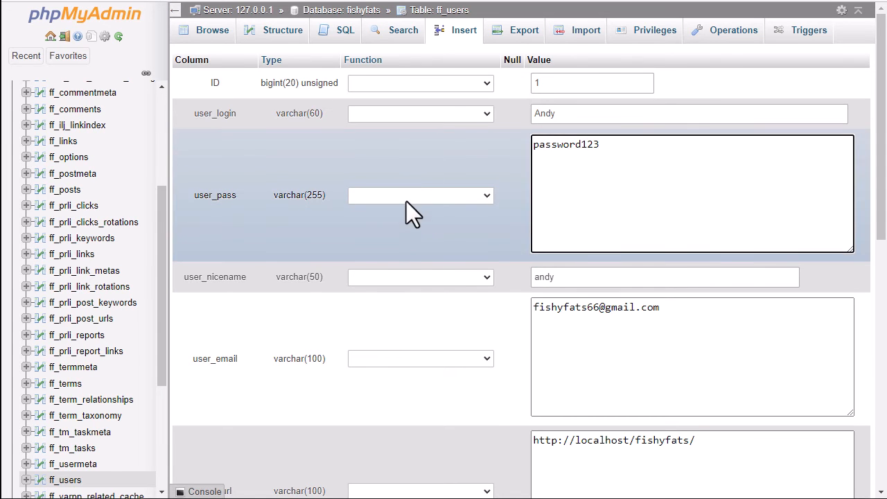
# Choose MD5 as the Function for the user_pass field.
pyautogui.click(419, 195)
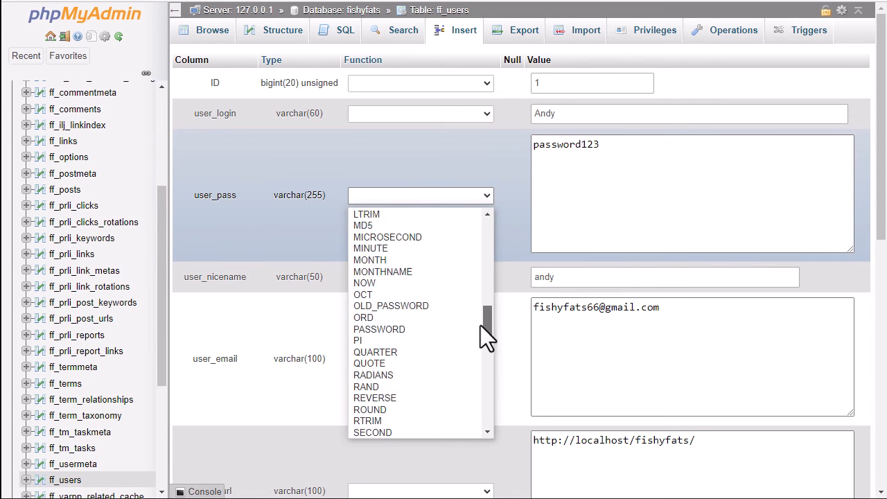
pyautogui.click(363, 226)
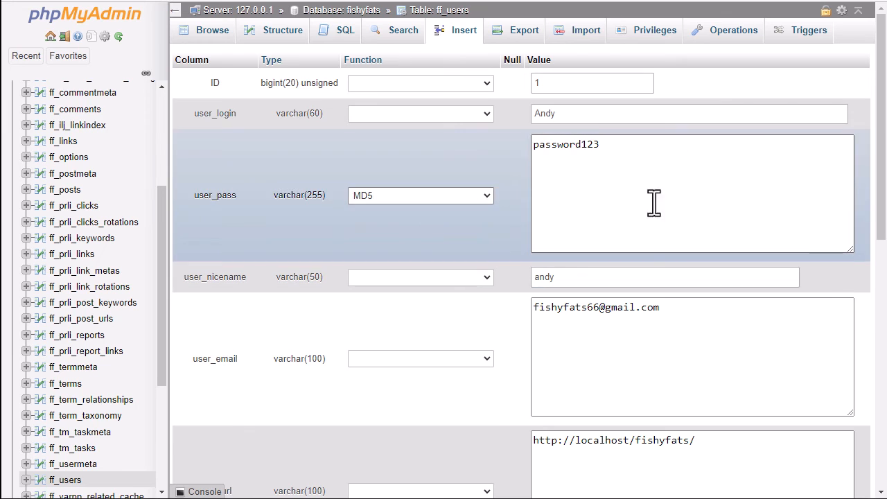
pyautogui.scroll(-3)
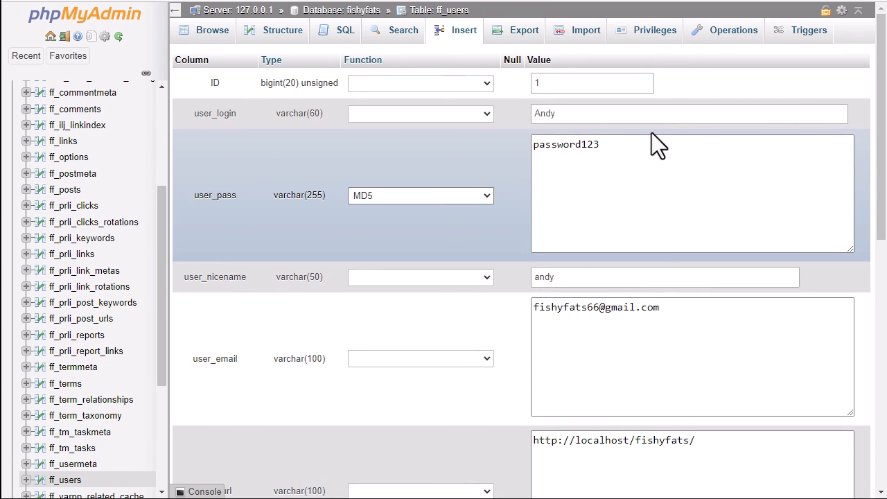
pyautogui.doubleClick(566, 144)
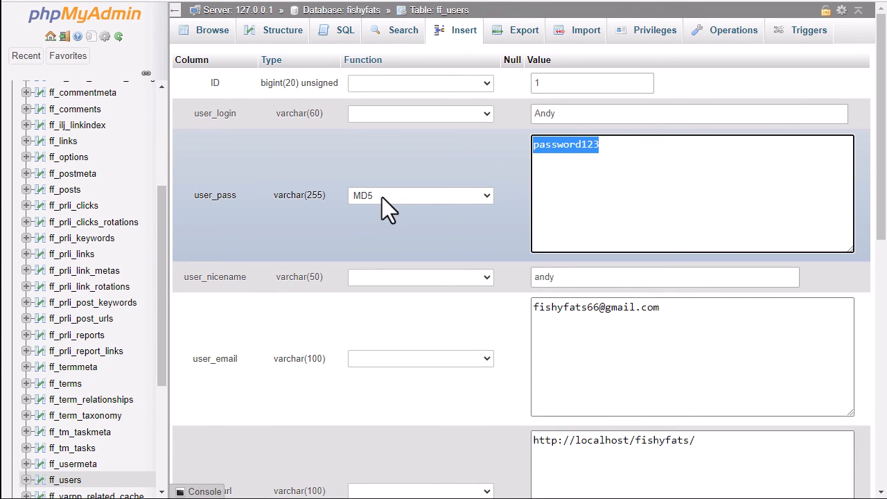
pyautogui.moveTo(607, 146)
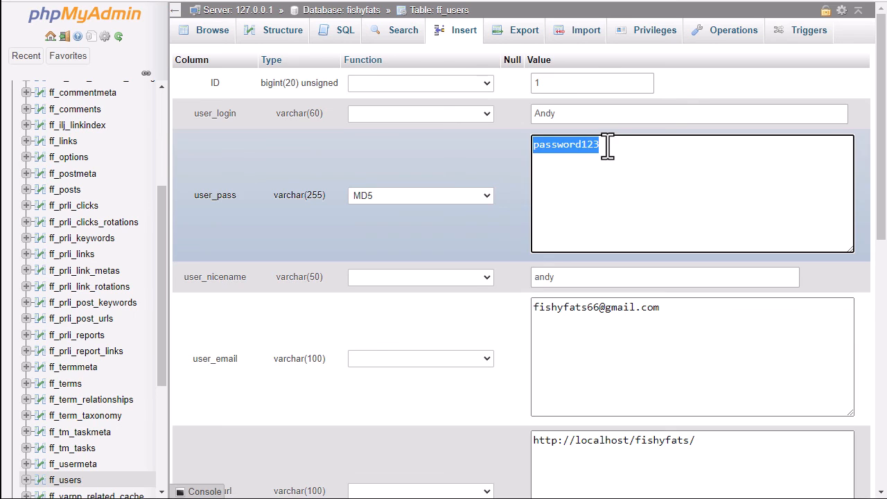